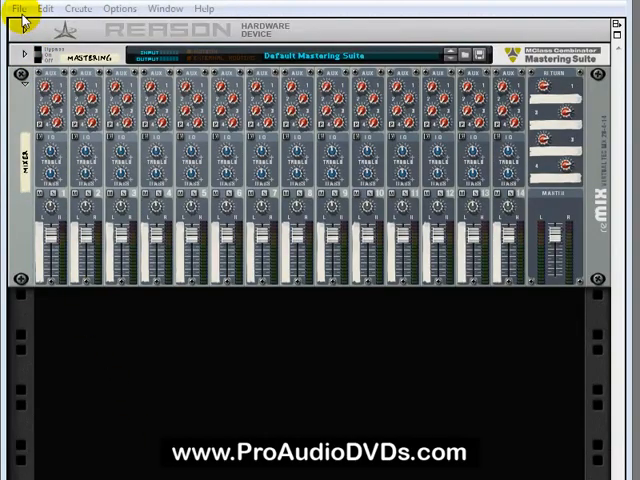
- Review the Create menu options before choosing Create Instrument to show the Tool Window
left_click(12, 8)
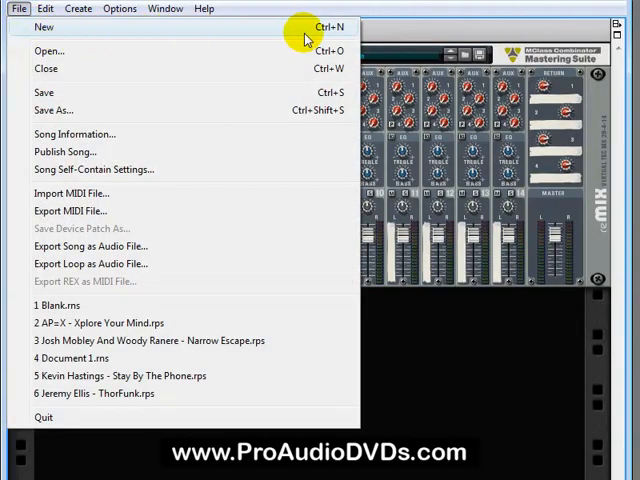
mouse_move(394, 40)
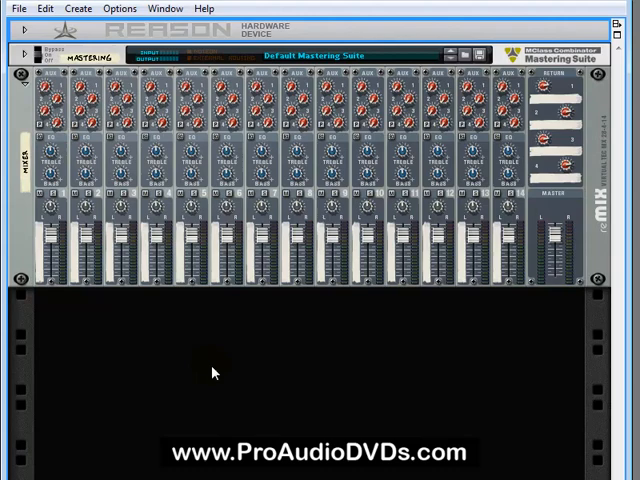
mouse_move(208, 344)
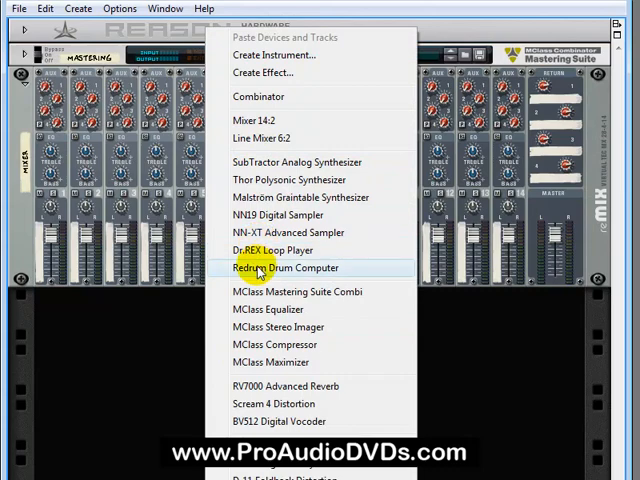
mouse_move(340, 268)
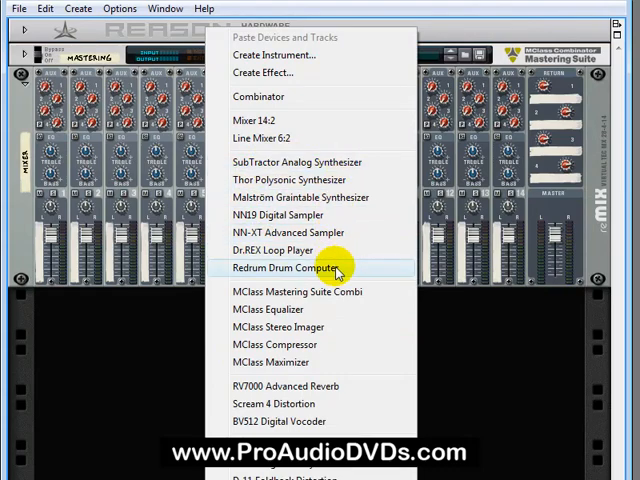
mouse_move(156, 340)
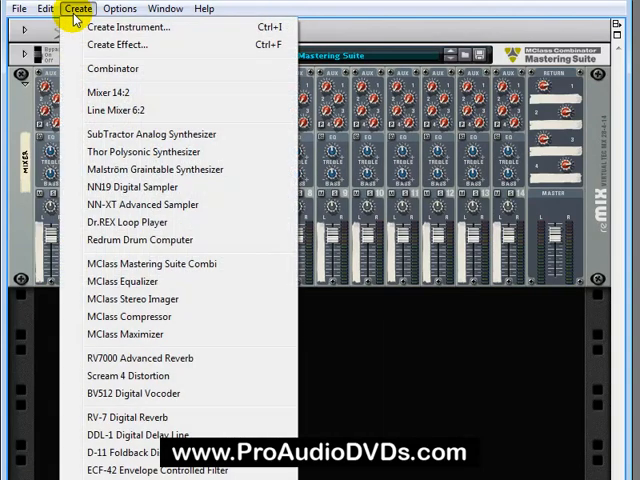
mouse_move(118, 152)
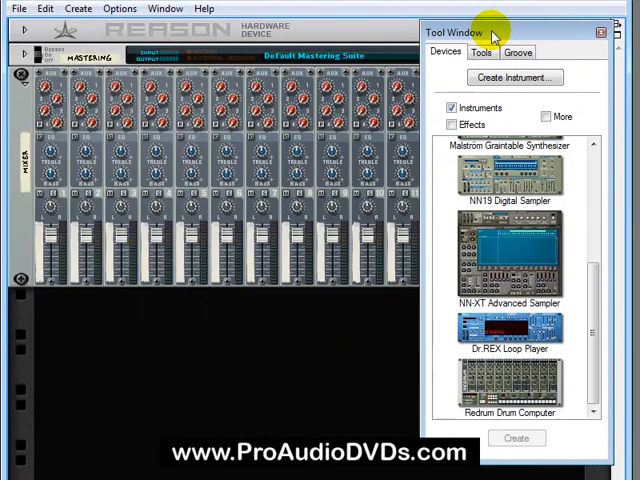
left_click(152, 8)
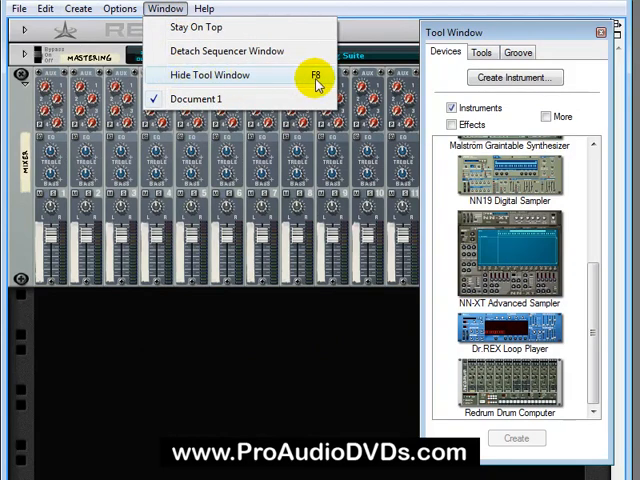
mouse_move(518, 30)
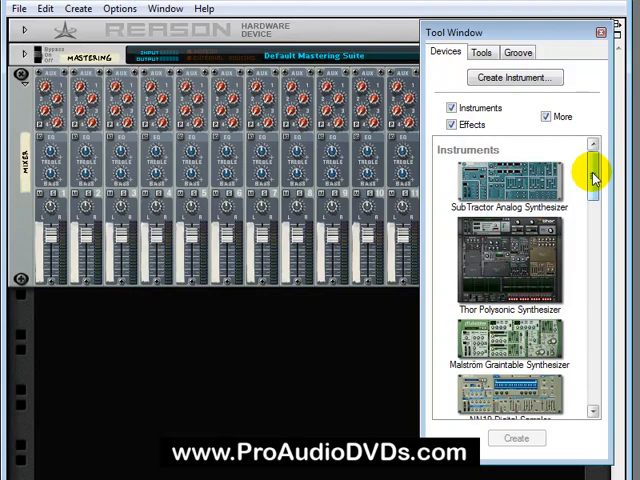
left_click_drag(592, 178, 592, 246)
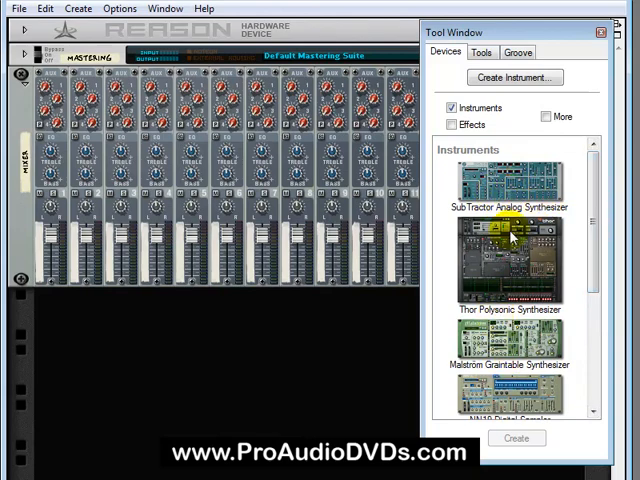
mouse_move(592, 250)
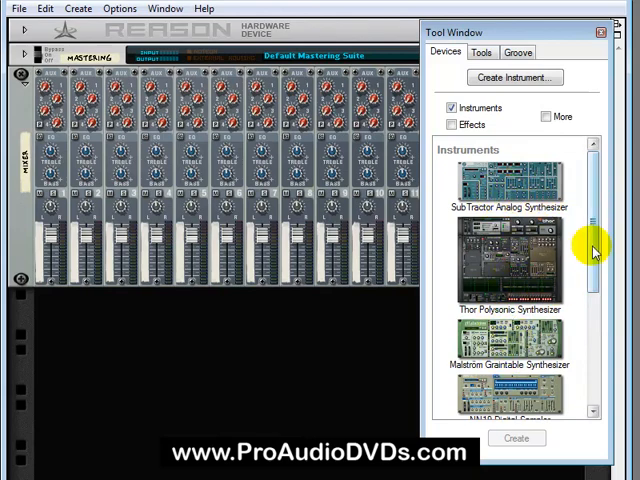
scroll("down", 3)
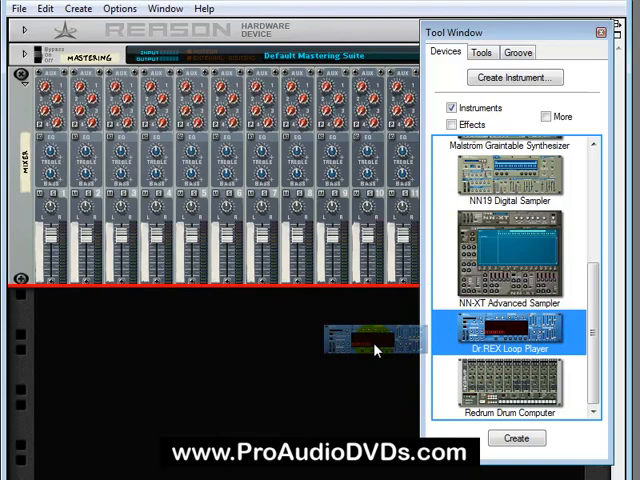
- Drop a Dr.REX Loop Player into the rack below the 14:2 mixer, drum loop preloaded
left_click_drag(370, 344, 244, 360)
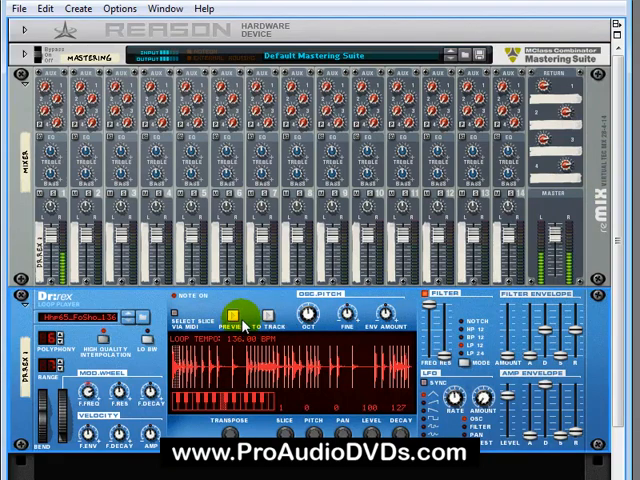
mouse_move(240, 318)
type("MY LOOP")
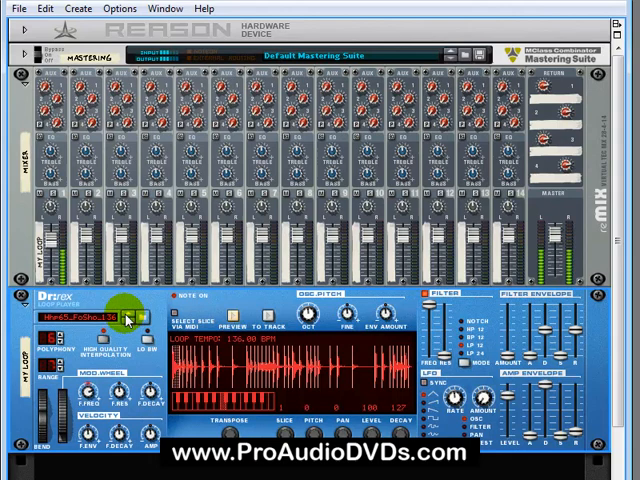
- Step the Dr.REX through several drum loops until the Techno drum loops folder is listed
left_click(148, 312)
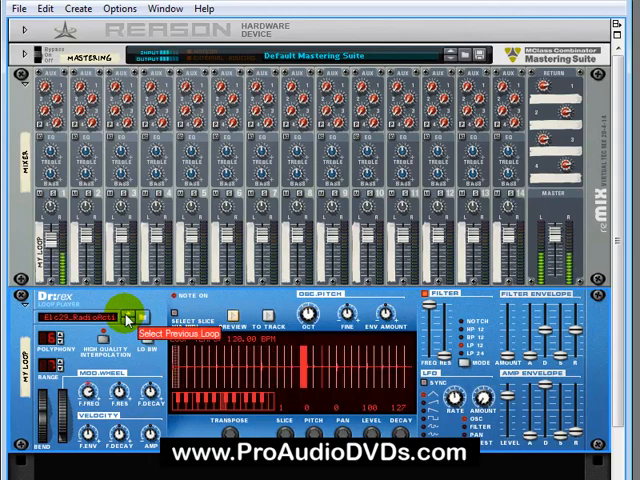
left_click(132, 328)
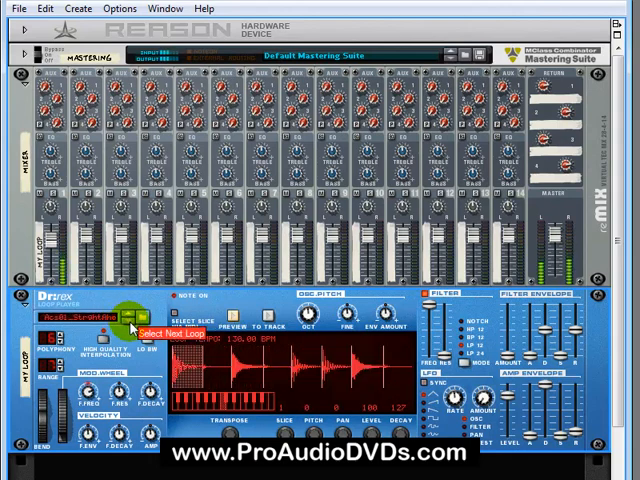
left_click(132, 316)
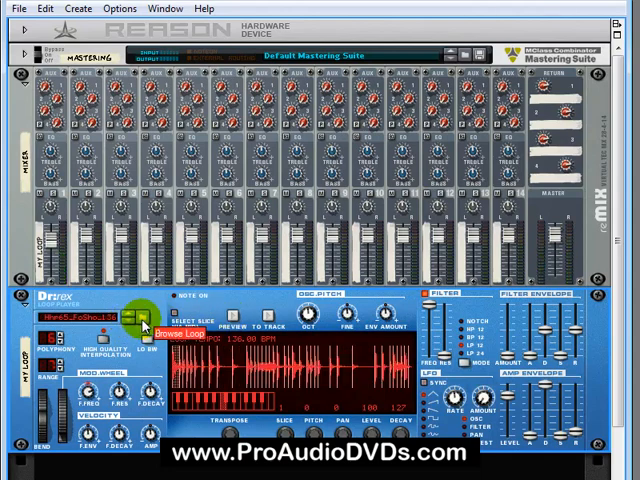
left_click(138, 320)
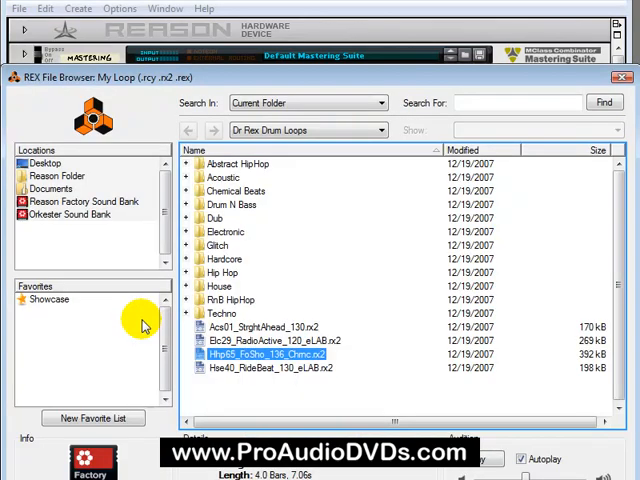
mouse_move(230, 296)
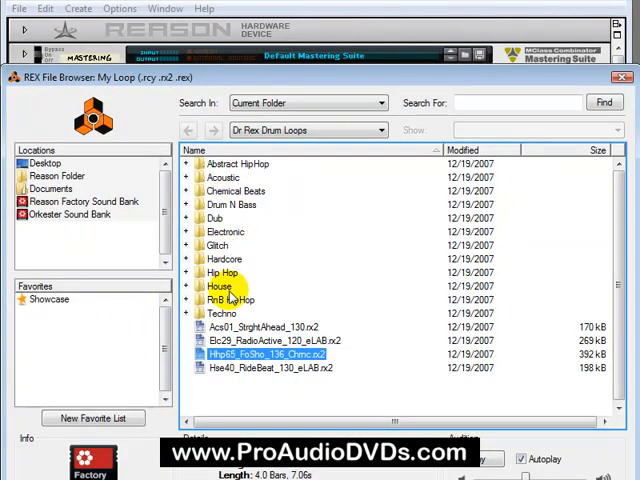
- Load a loop from the Abstract HipHop folder into Dr.REX and return to the instrument list
left_click(228, 300)
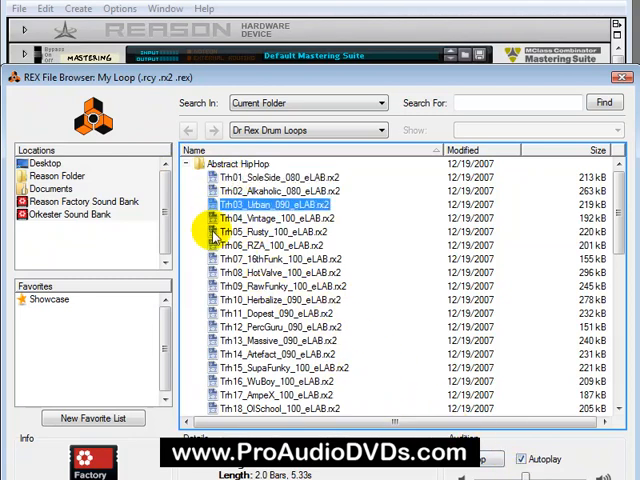
left_click(270, 232)
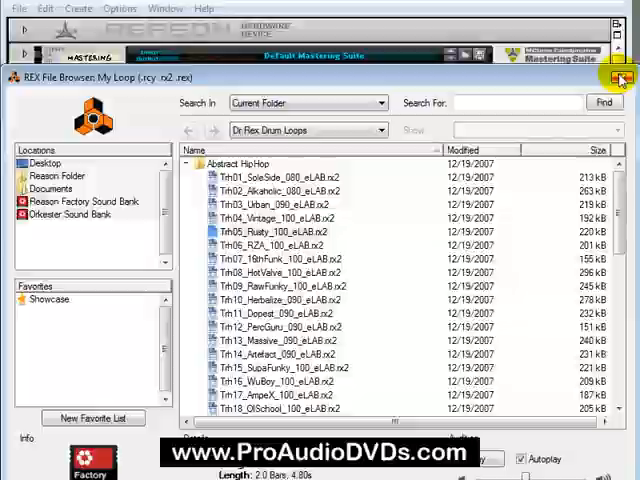
left_click(618, 76)
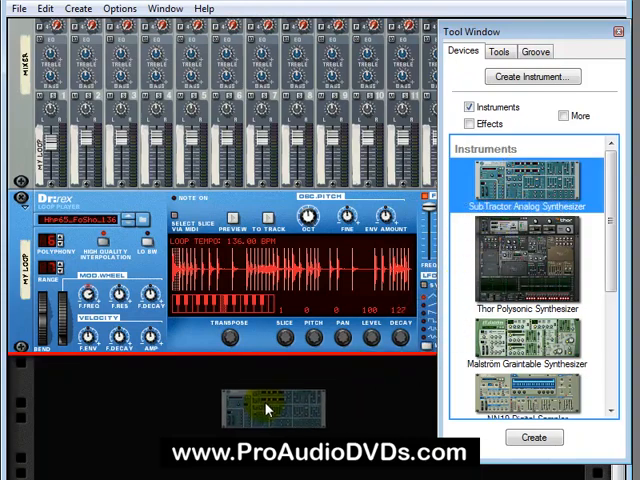
- Place a Subtractor Analog Synthesizer in the rack directly beneath Dr.REX
left_click(536, 436)
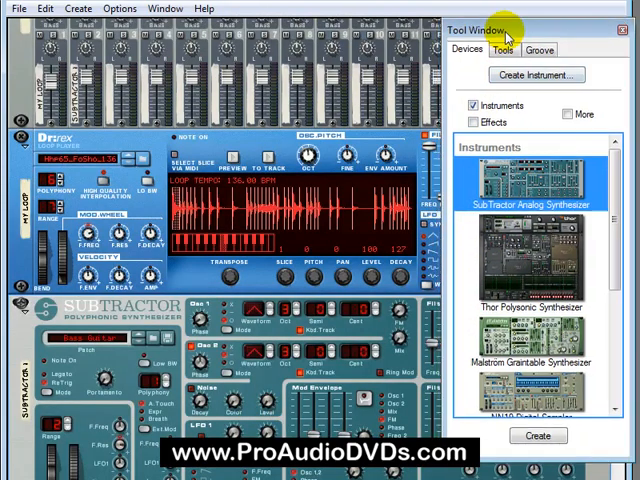
left_click(616, 28)
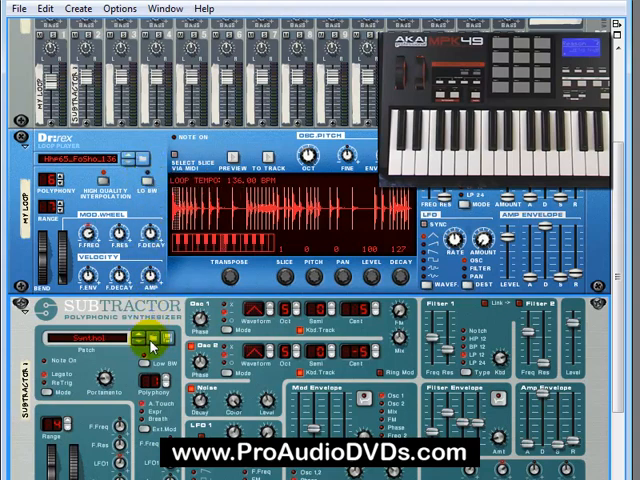
- Audition Autumn and two more patches from the Subtractor's Pads folder
left_click(150, 338)
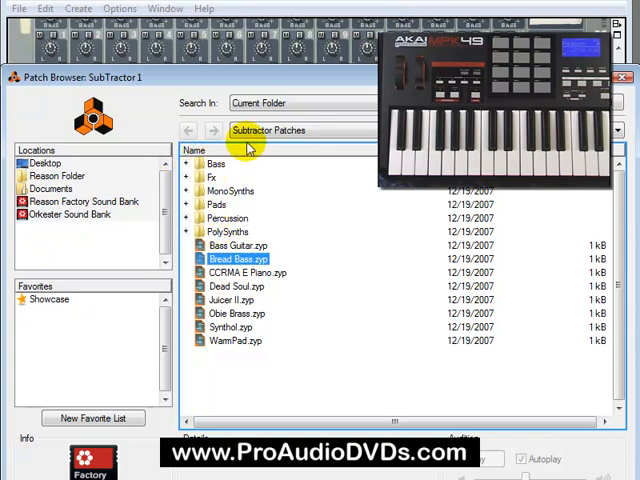
mouse_move(216, 204)
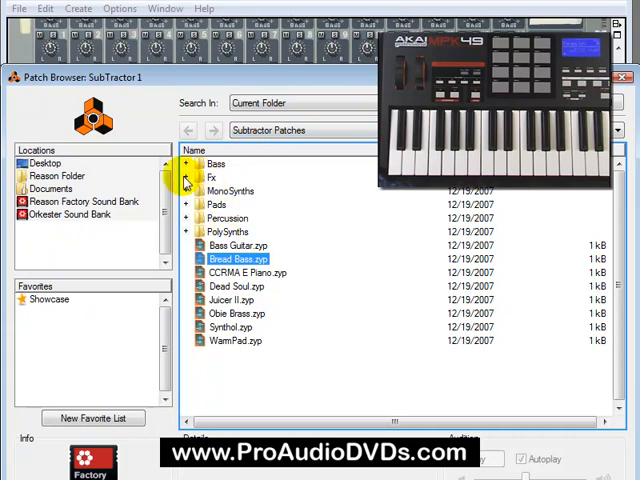
left_click(186, 204)
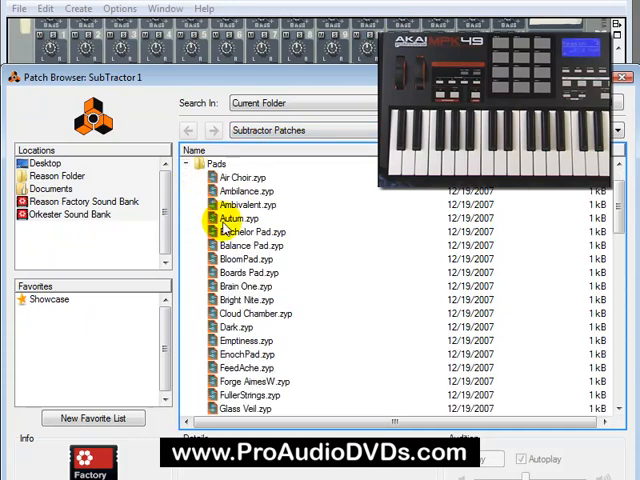
left_click(240, 218)
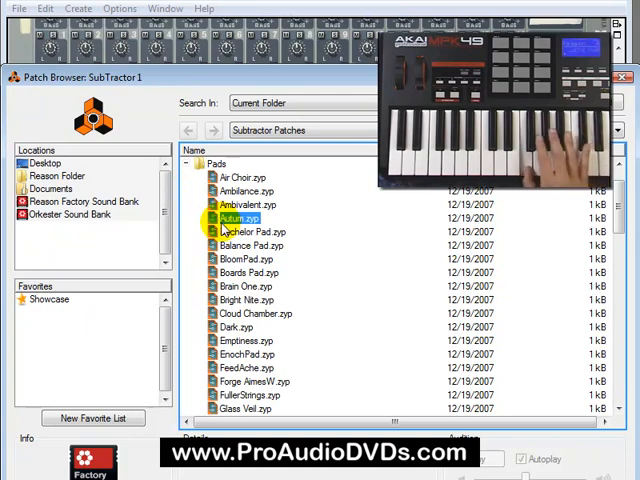
left_click(254, 232)
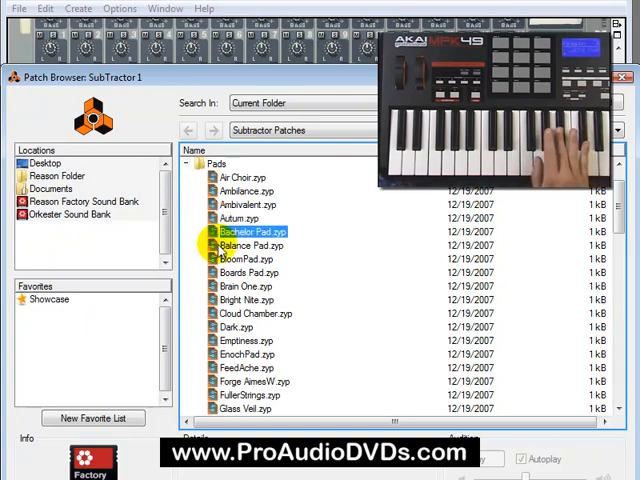
left_click(244, 286)
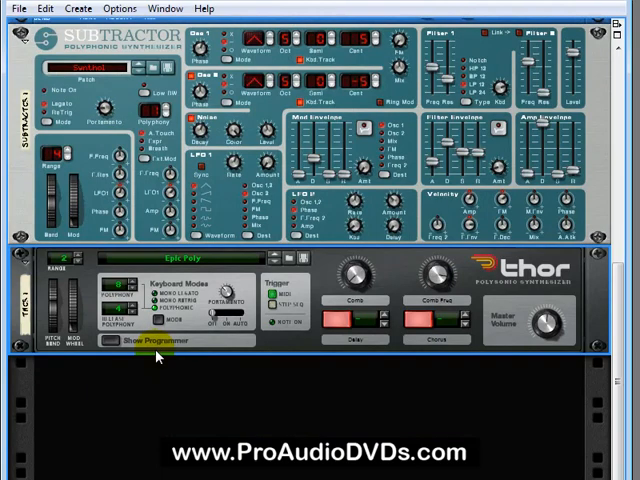
mouse_move(188, 364)
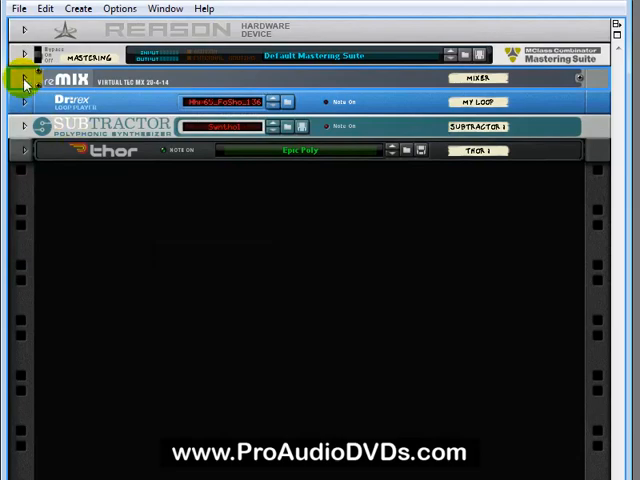
- Unfold the mixer's channels, then step the new Malström back to its previous patch
left_click(14, 78)
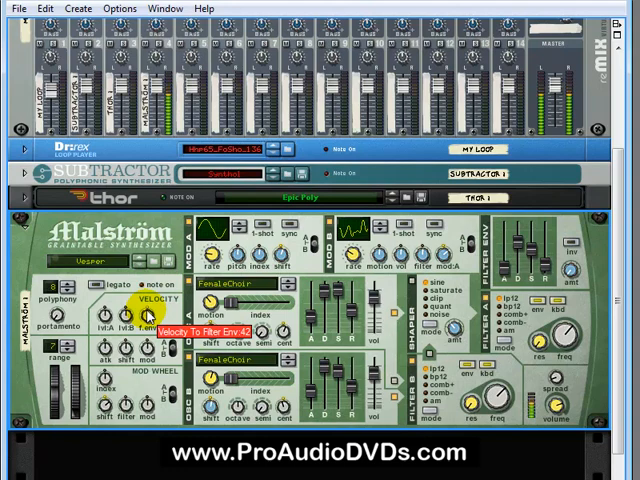
left_click(140, 266)
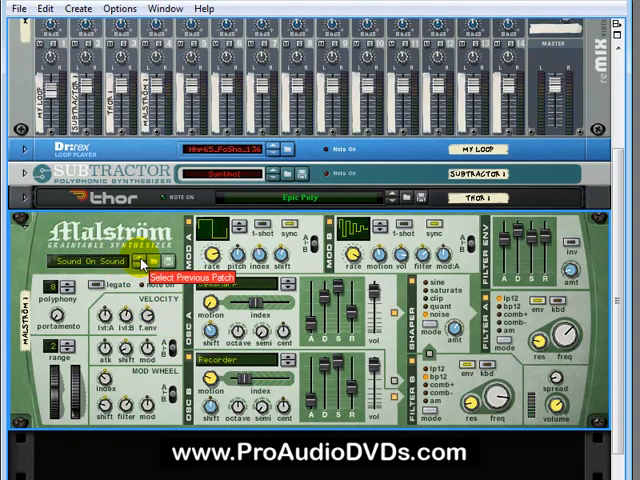